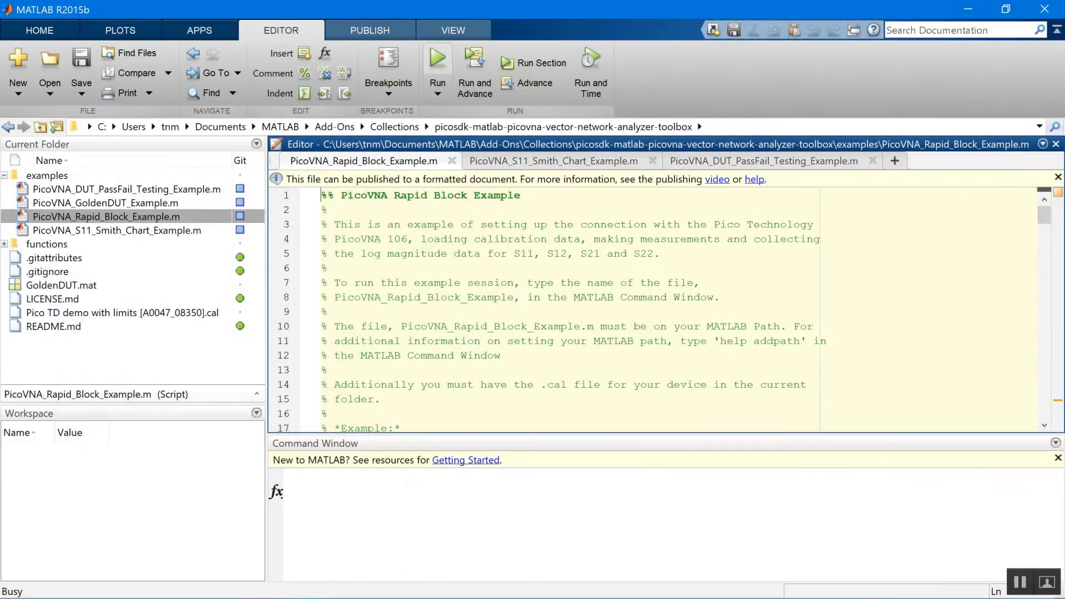
# Step: Run the Rapid Block example to get S11–S22, then launch PicoVNA2 Control from the desktop shortcut
pyautogui.click(436, 58)
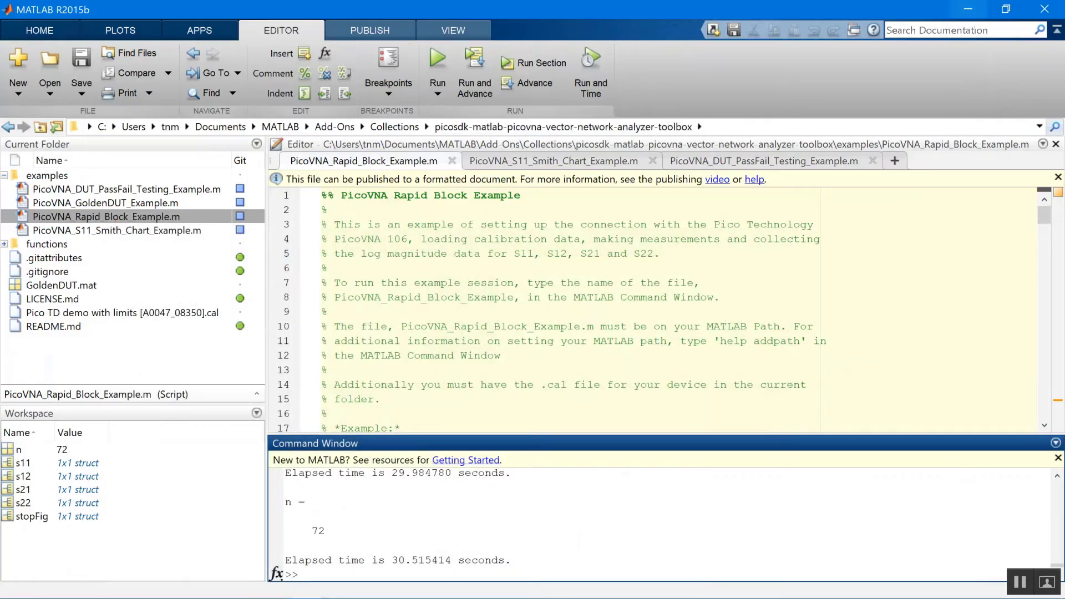
pyautogui.click(967, 10)
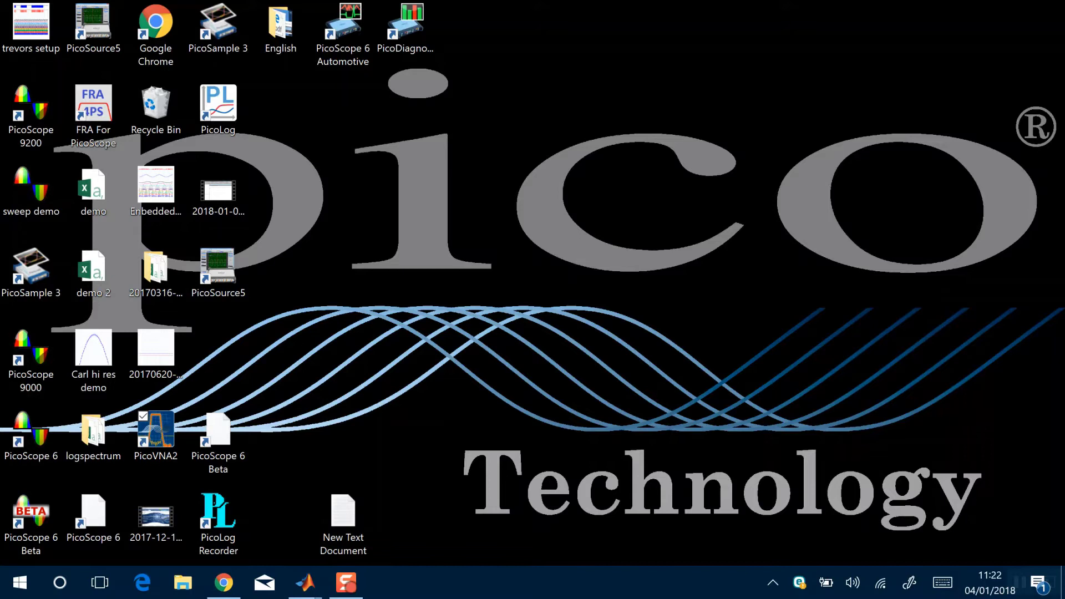
pyautogui.click(155, 434)
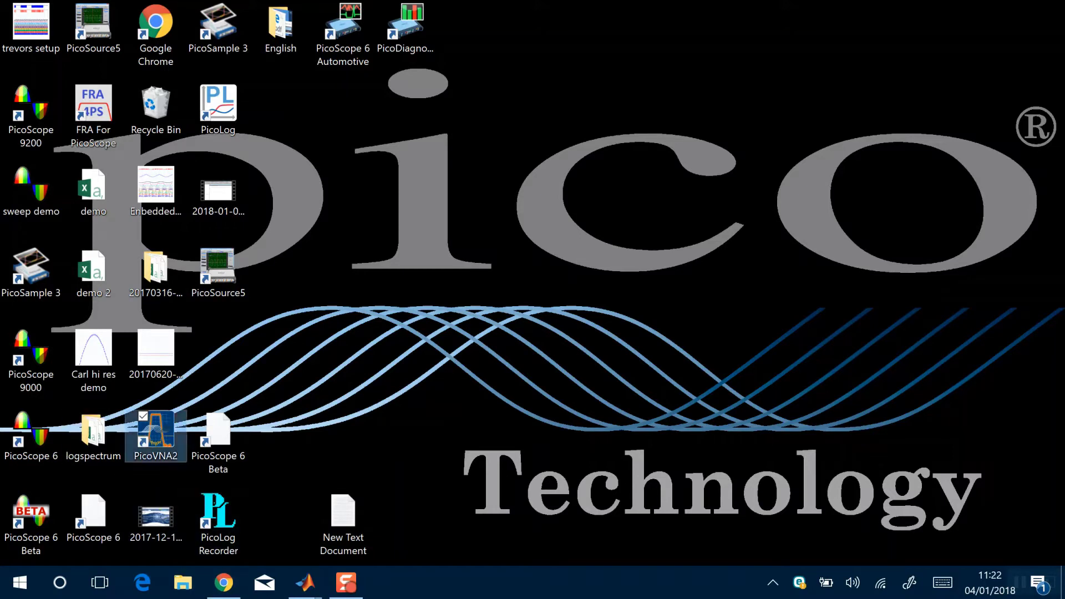
pyautogui.doubleClick(155, 435)
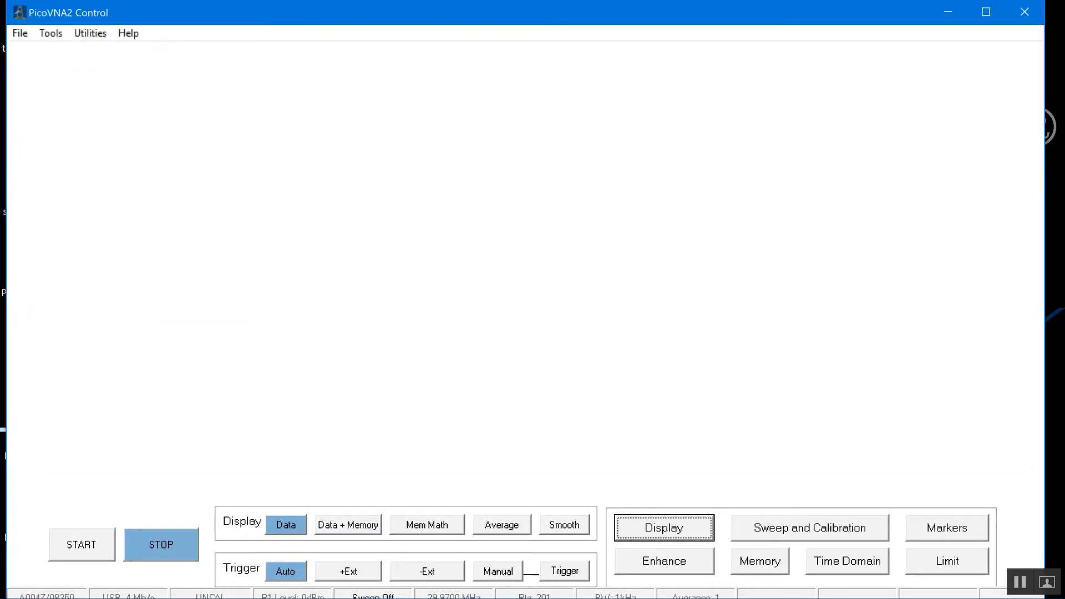
# Step: Start a sweep in PicoVNA2 Control to display S11, S21, S12 and S22 log-magnitude traces
pyautogui.click(81, 543)
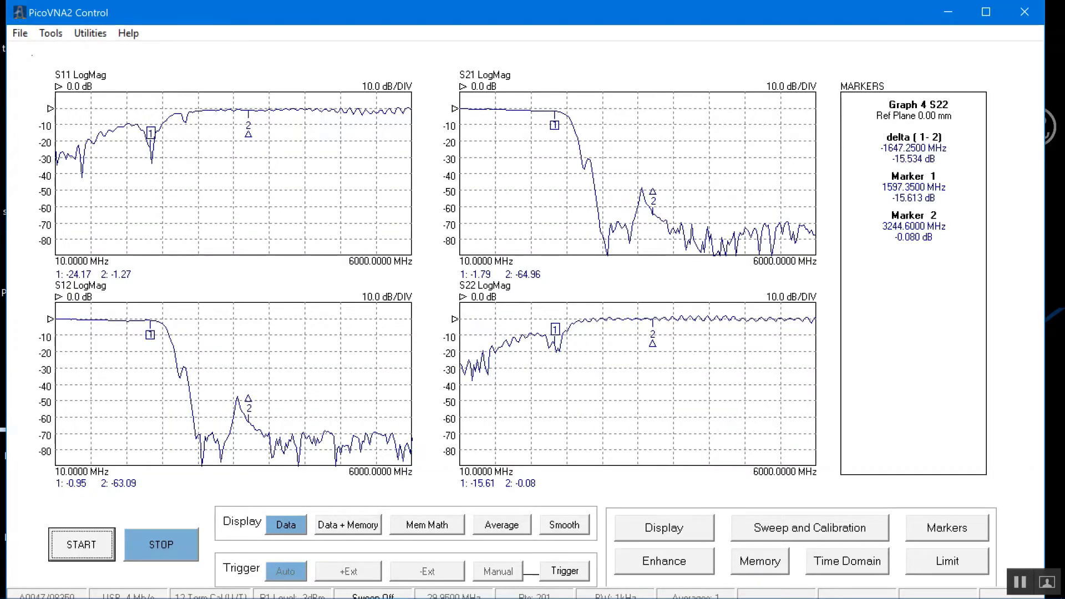
pyautogui.click(81, 543)
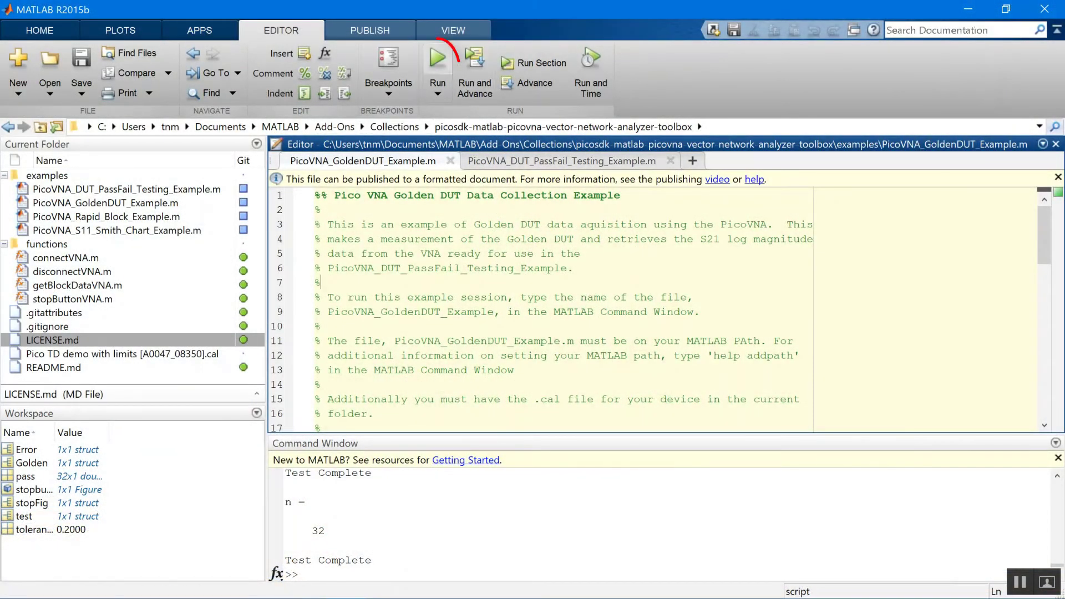
# Step: Run PicoVNA_GoldenDUT_Example to completion, saving GoldenDUT.mat in the toolbox folder
pyautogui.click(437, 61)
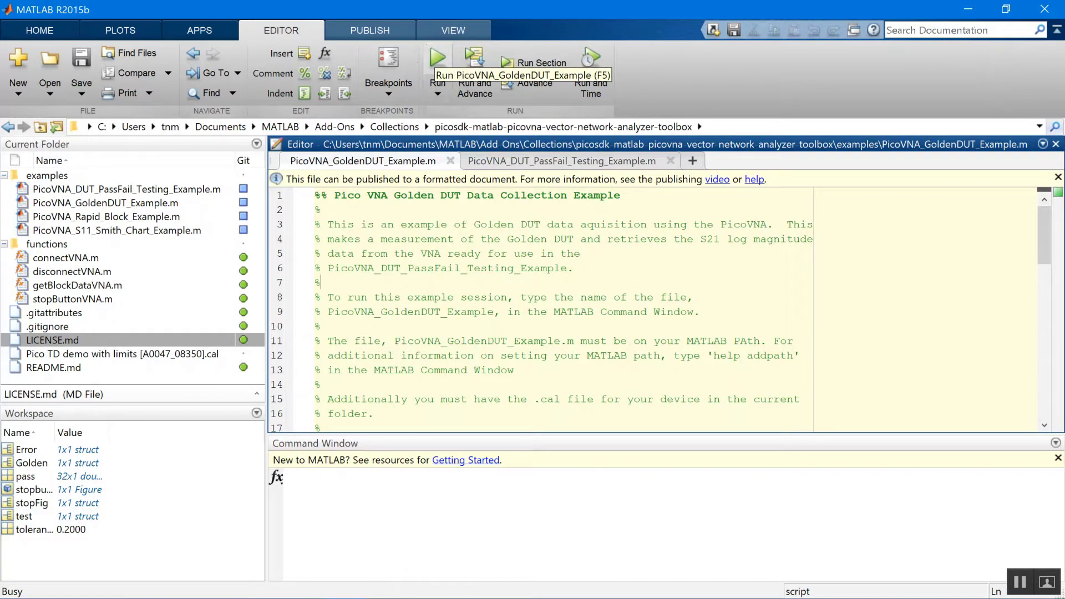
pyautogui.click(437, 57)
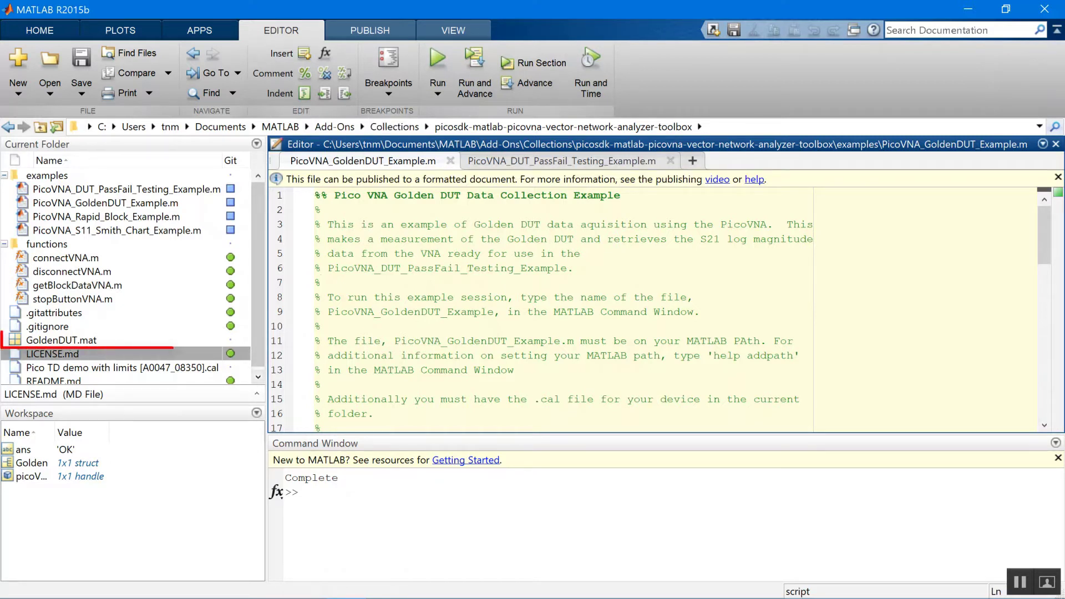
pyautogui.click(63, 339)
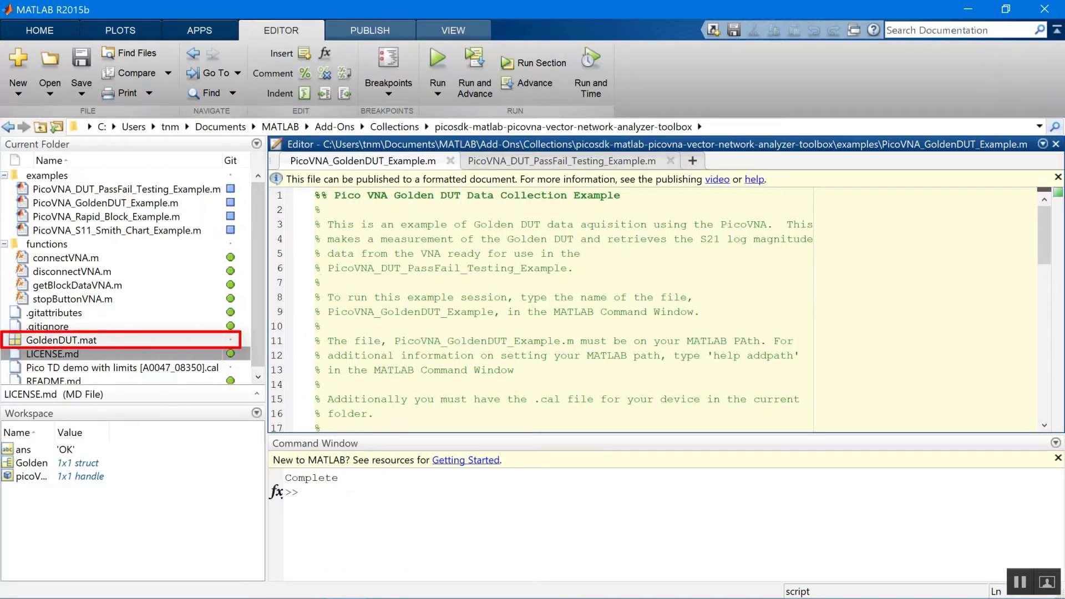
pyautogui.moveTo(559, 160)
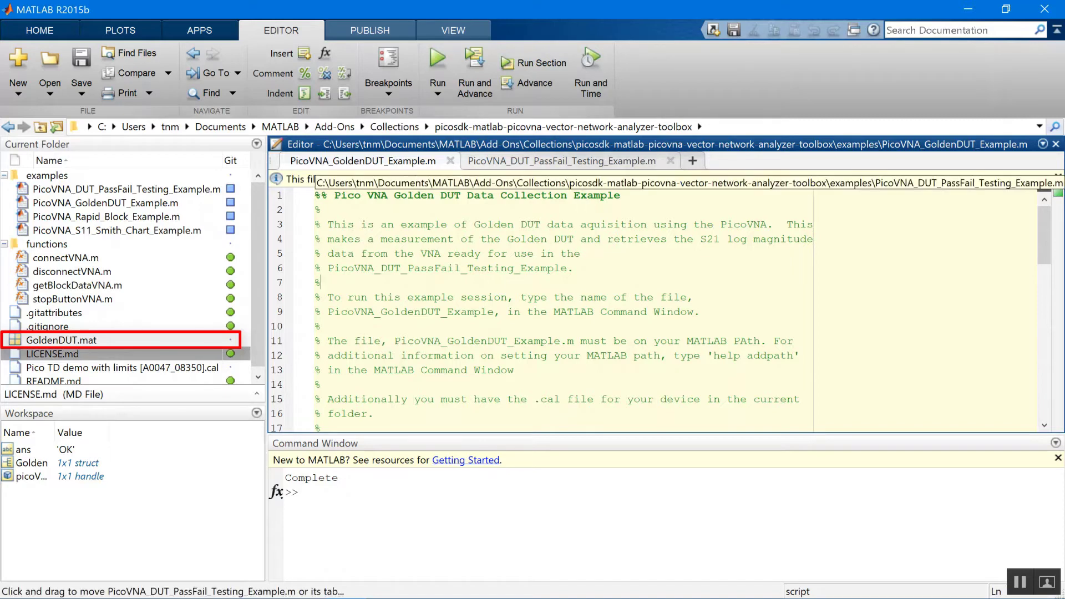
# Step: Switch to PicoVNA_DUT_PassFail_Testing_Example and review its code
pyautogui.click(561, 161)
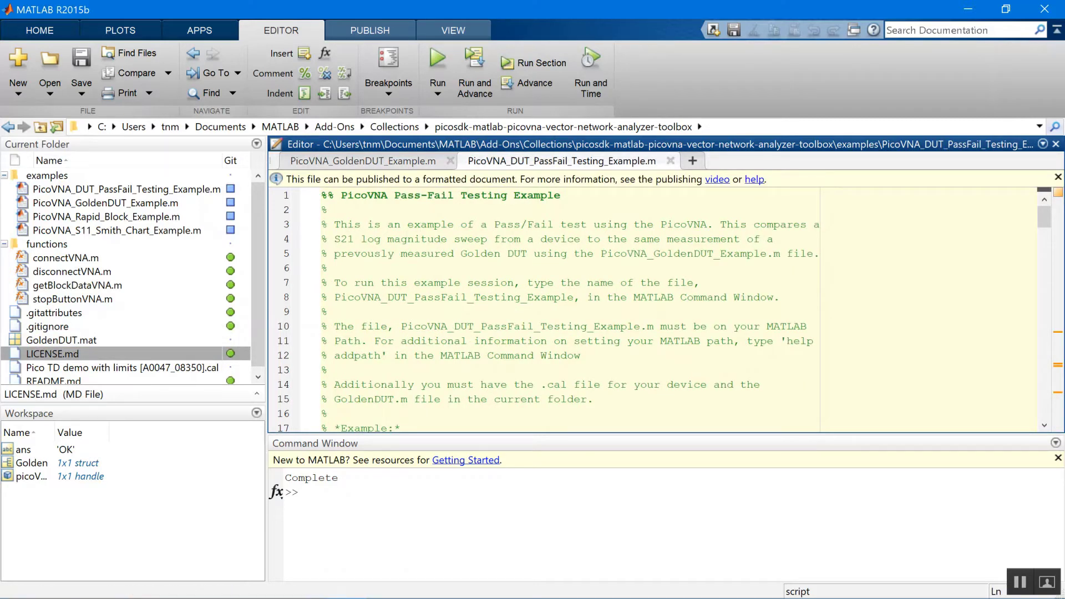
pyautogui.scroll(-3)
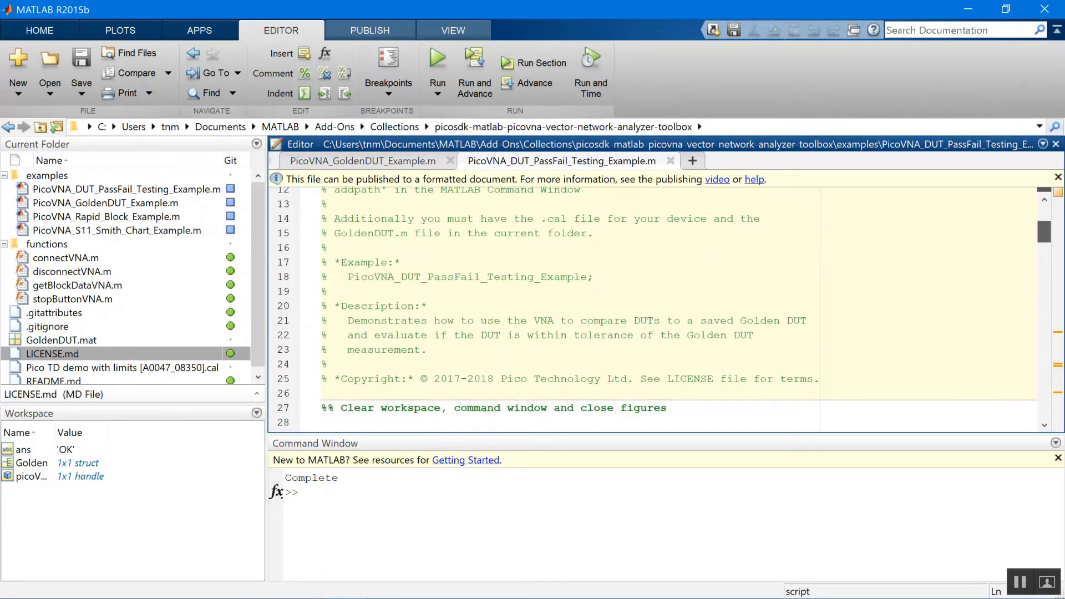
pyautogui.scroll(-3)
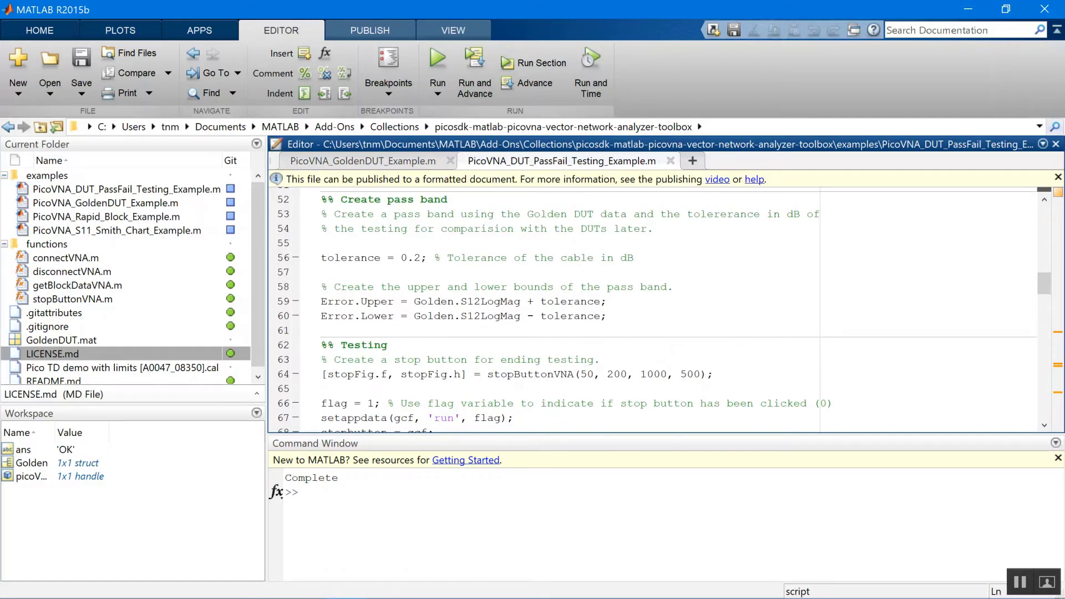
pyautogui.scroll(3)
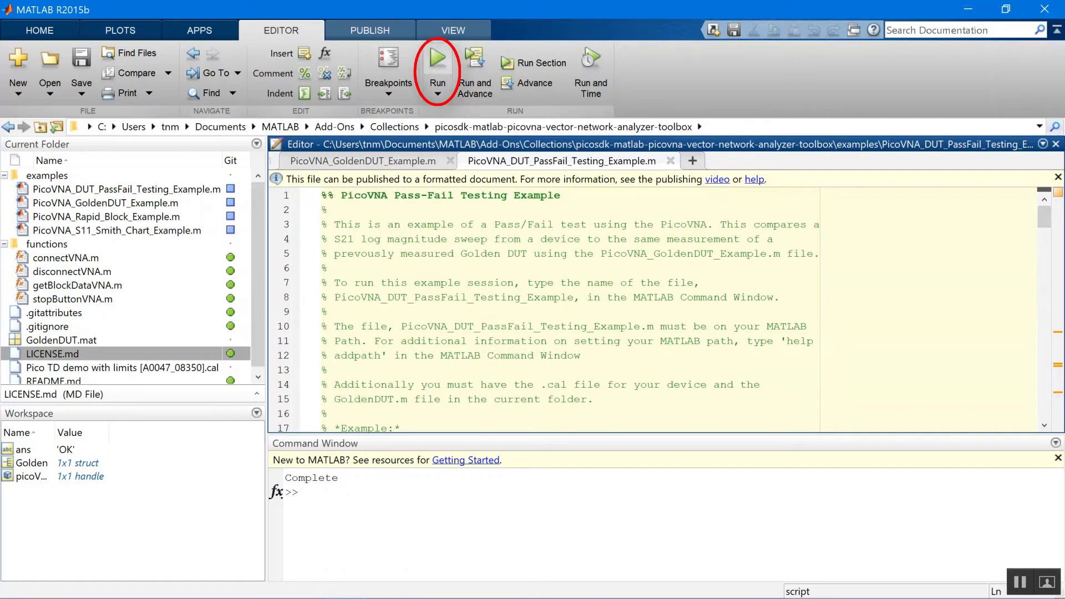
# Step: Run the Pass/Fail example, plotting upper and lower test limits against frequency
pyautogui.click(437, 61)
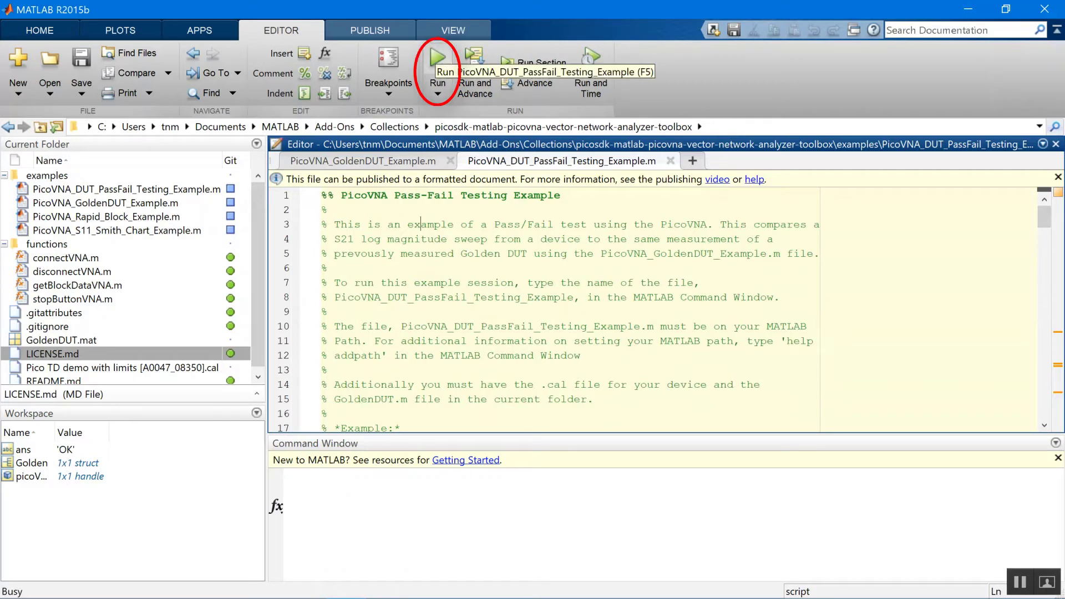
pyautogui.click(439, 61)
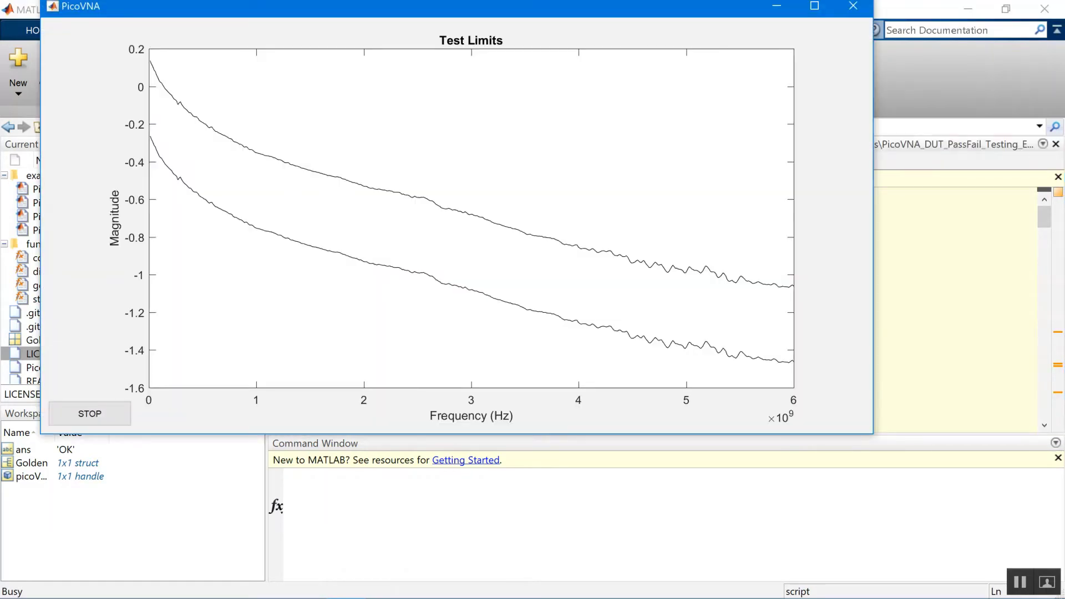